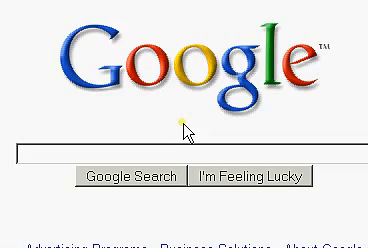
Step: Search Google for 'server2go' and reach the Server2Go download page of PHP 5.2.3 packages
text(server2)
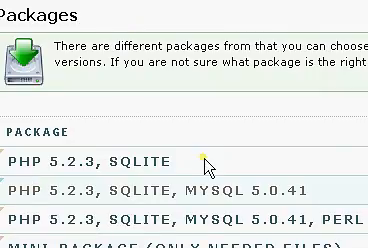
Step: Locate and download the ZIP package under the Apache 2.0.58 column to the desktop
scroll(down, 3)
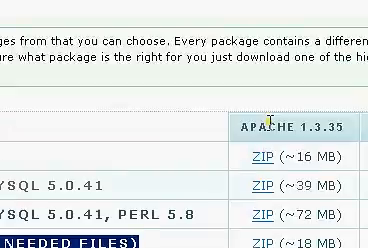
scroll(right, 3)
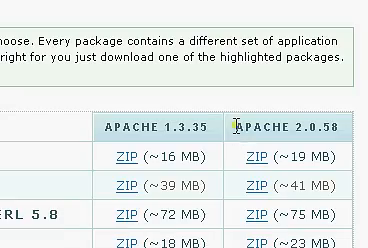
scroll(down, 3)
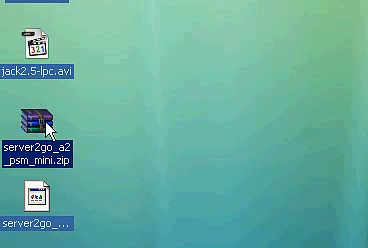
Step: Launch server2go_a2_psm_mini.zip from the desktop so Server2Go starts
double_click(38, 124)
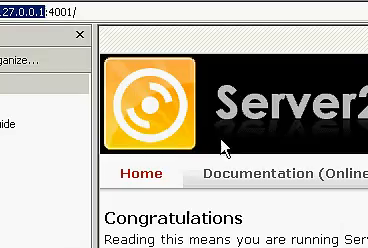
scroll(down, 3)
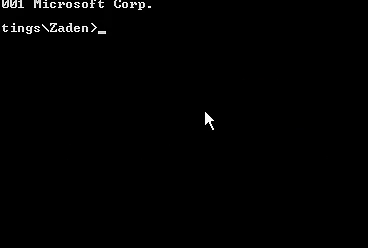
Step: Run ipconfig /all and find the Ethernet adapter's IP Address line in the output
text(ipco)
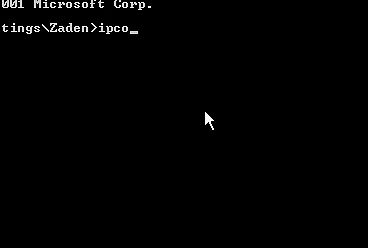
text(nfig)
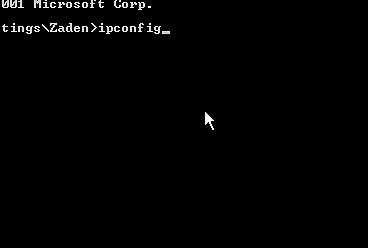
text(/al)
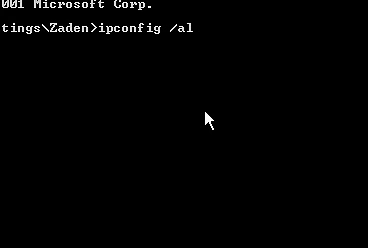
text(l)
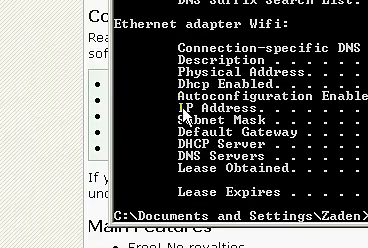
scroll(down, 3)
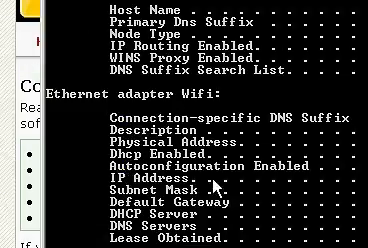
scroll(down, 3)
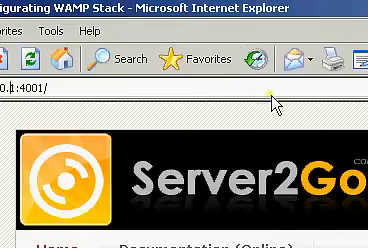
scroll(down, 3)
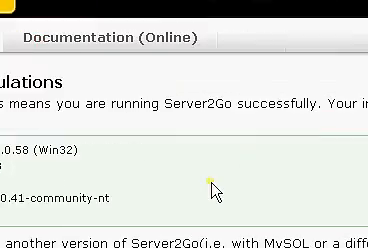
scroll(down, 3)
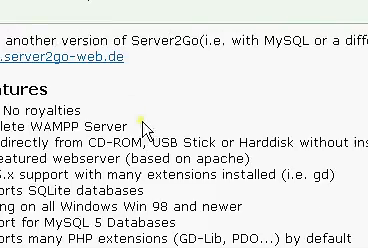
scroll(up, 3)
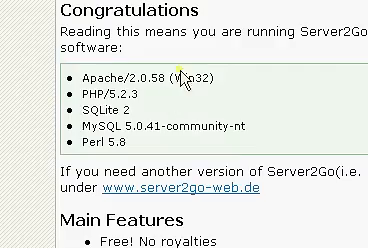
scroll(down, 3)
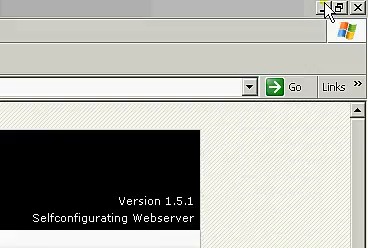
Step: Minimize Internet Explorer and confirm System Properties with OK, returning to the desktop
click(358, 12)
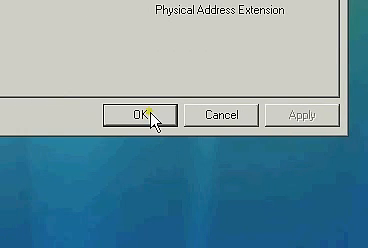
click(136, 112)
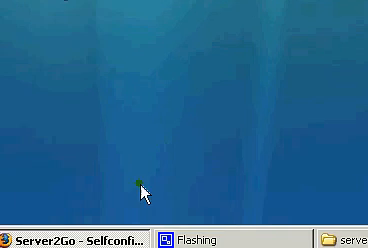